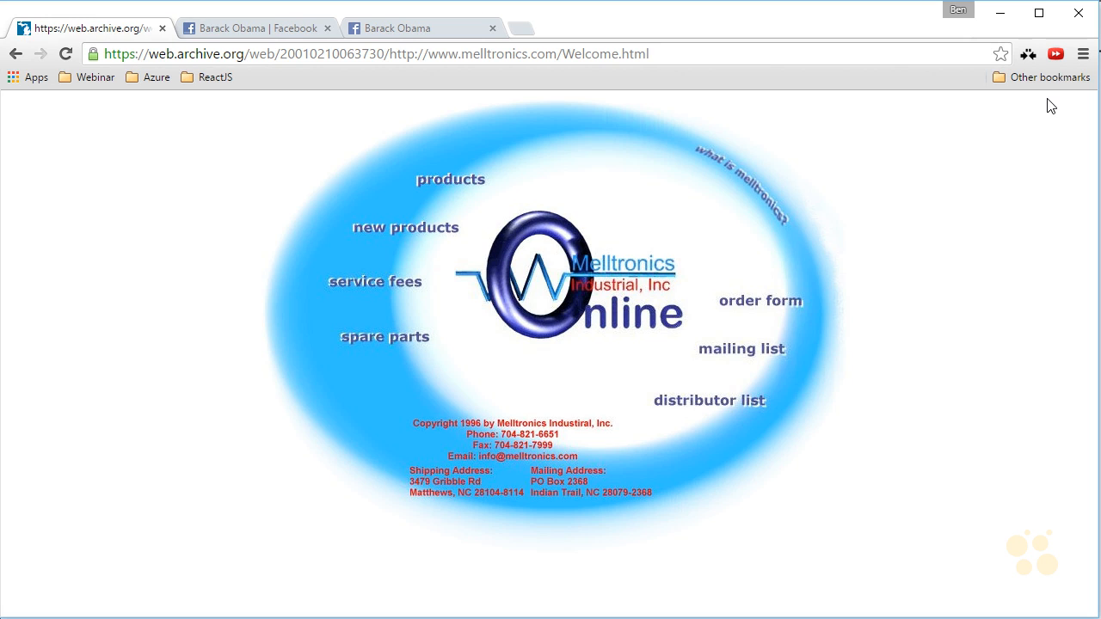
mouse_move(1007, 206)
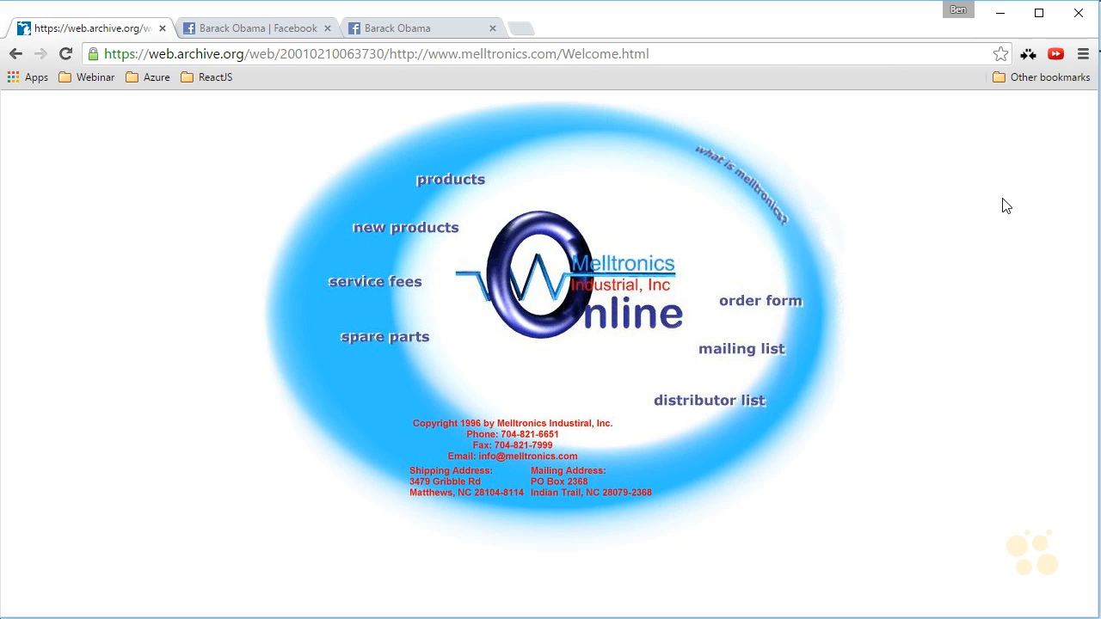
mouse_move(1003, 309)
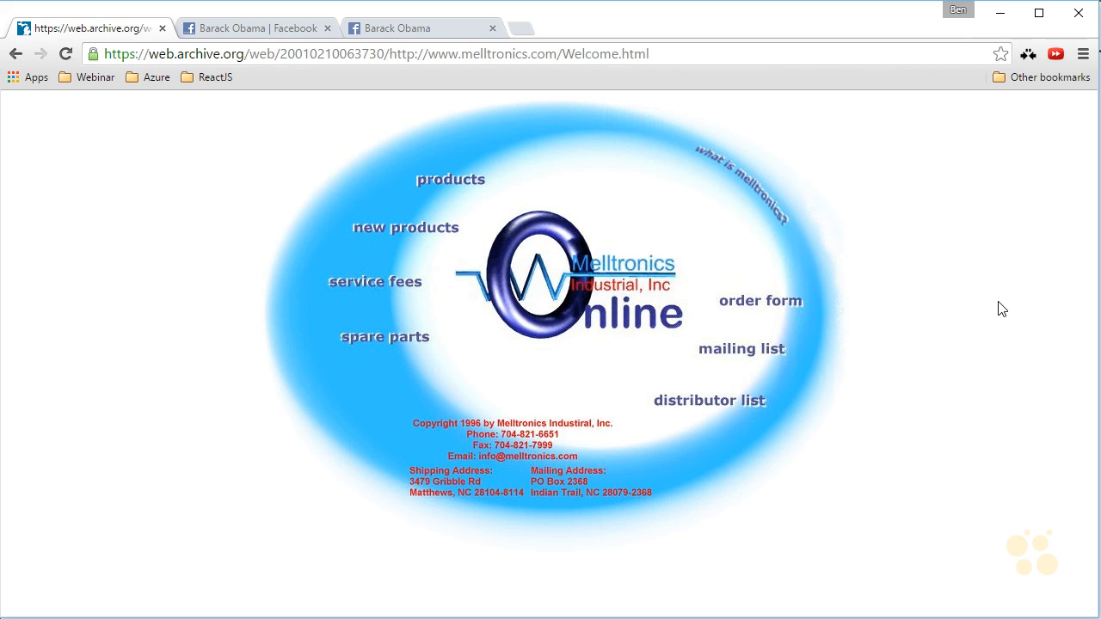
mouse_move(196, 472)
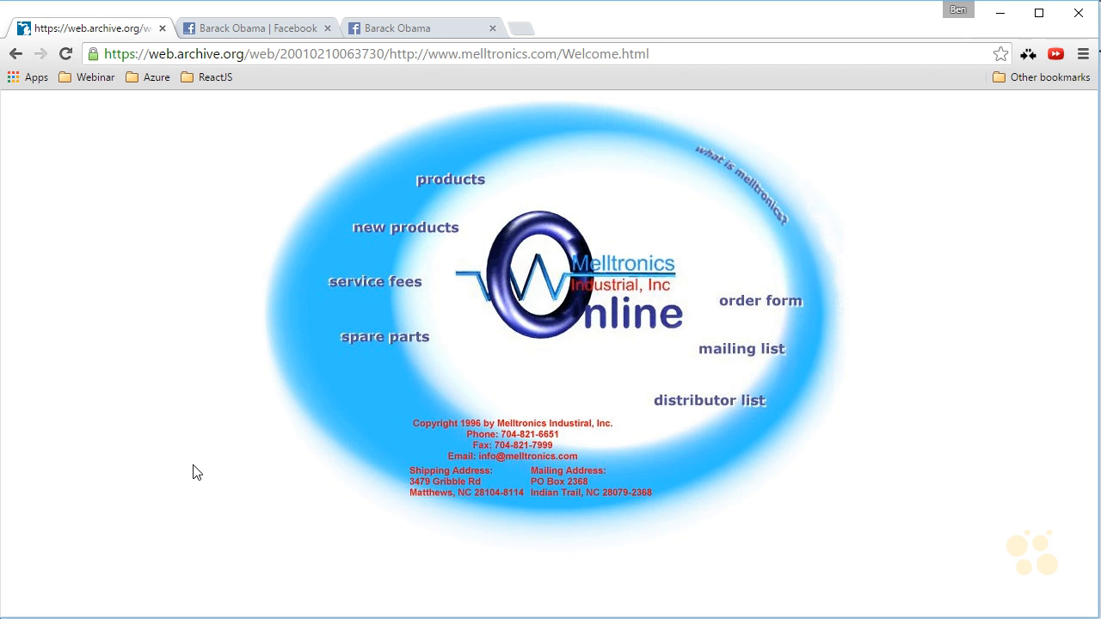
mouse_move(183, 454)
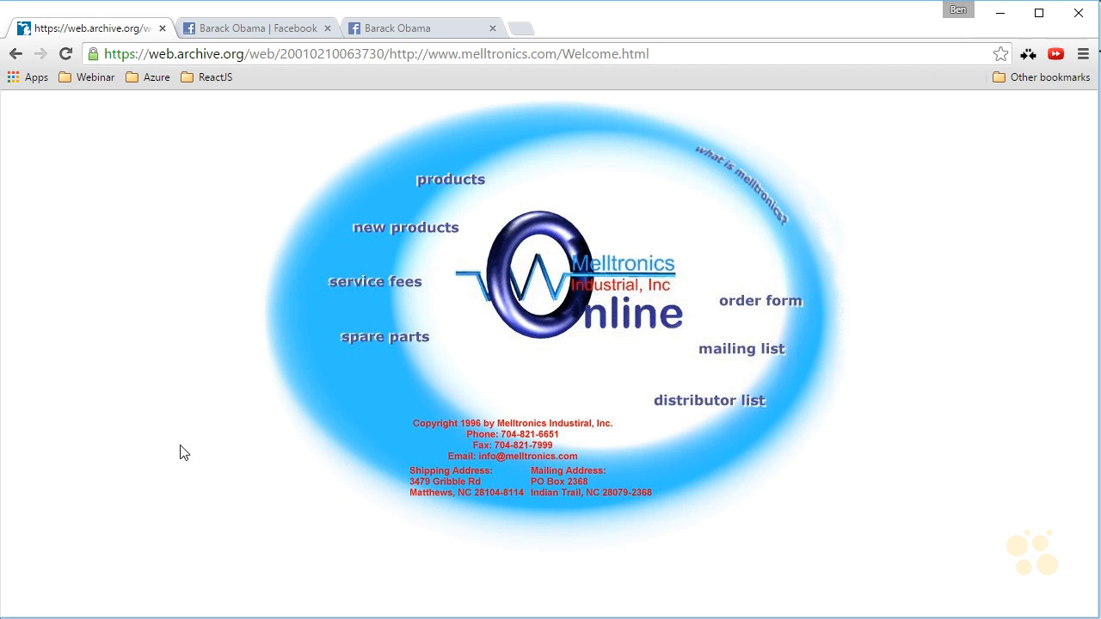
Open the archived Melltronics spare parts page and scroll through the PC board listings.
click(383, 336)
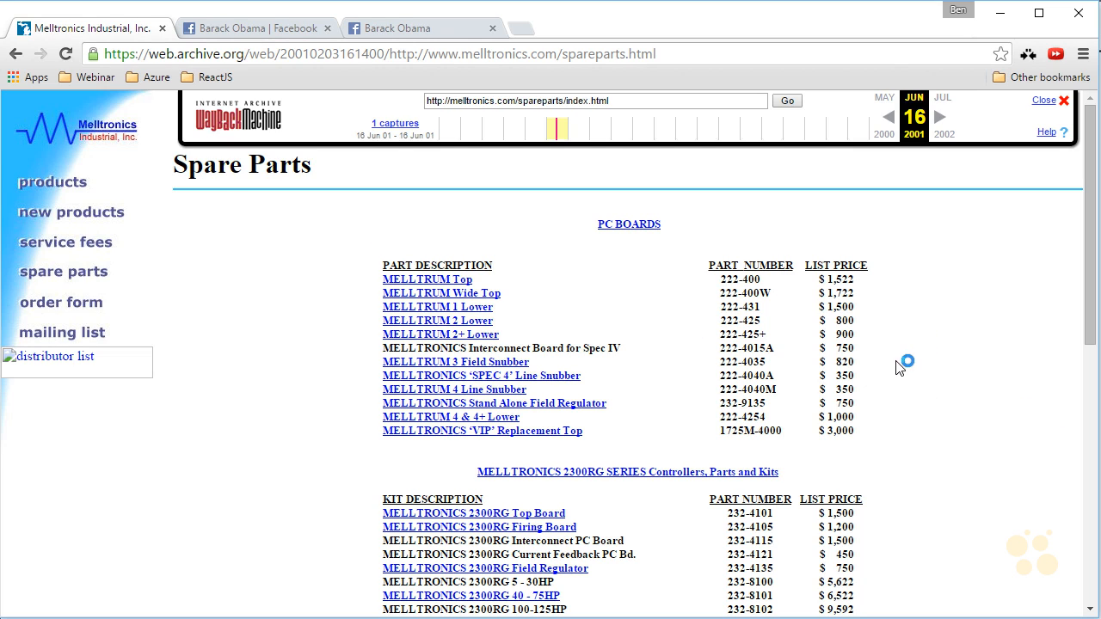
scroll(down, 3)
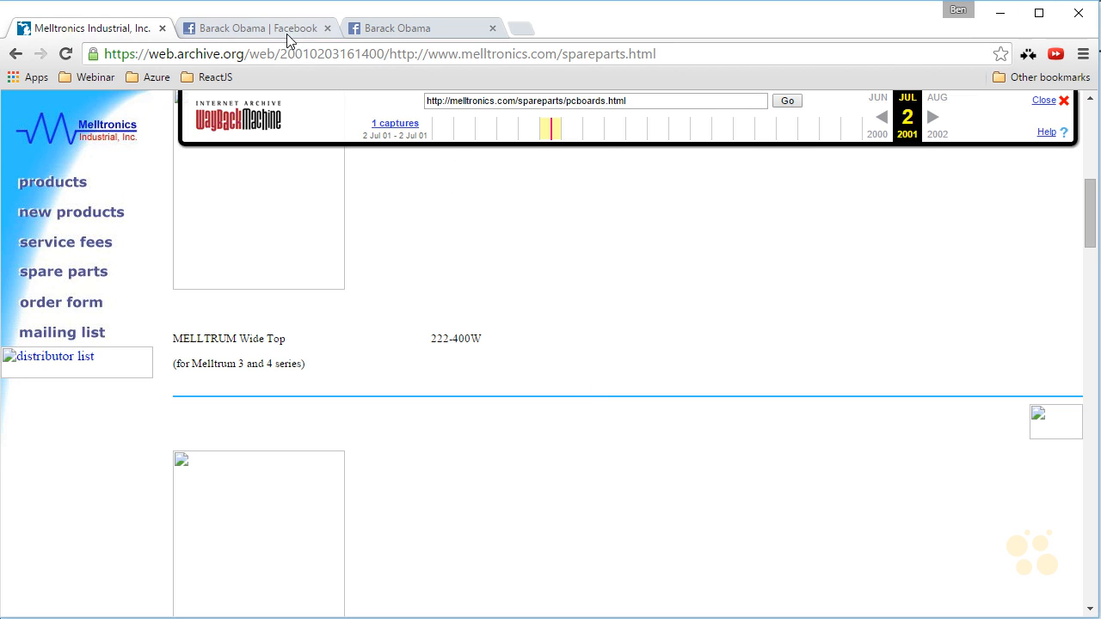
Switch to the archived Barack Obama Facebook tab and scroll through his health care enrollment post.
click(250, 29)
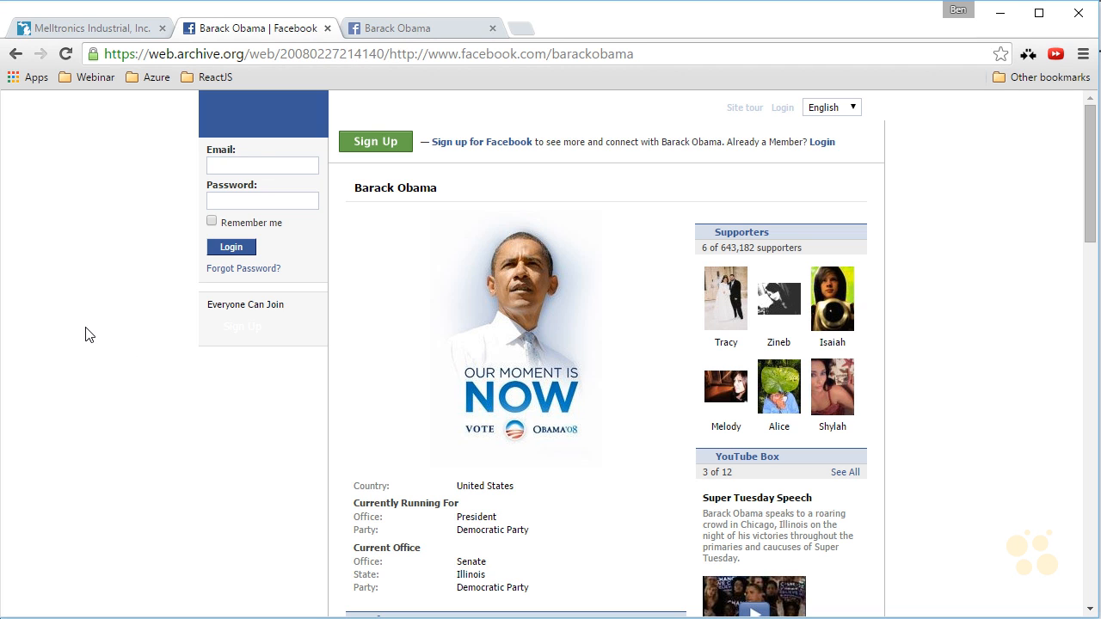
scroll(down, 3)
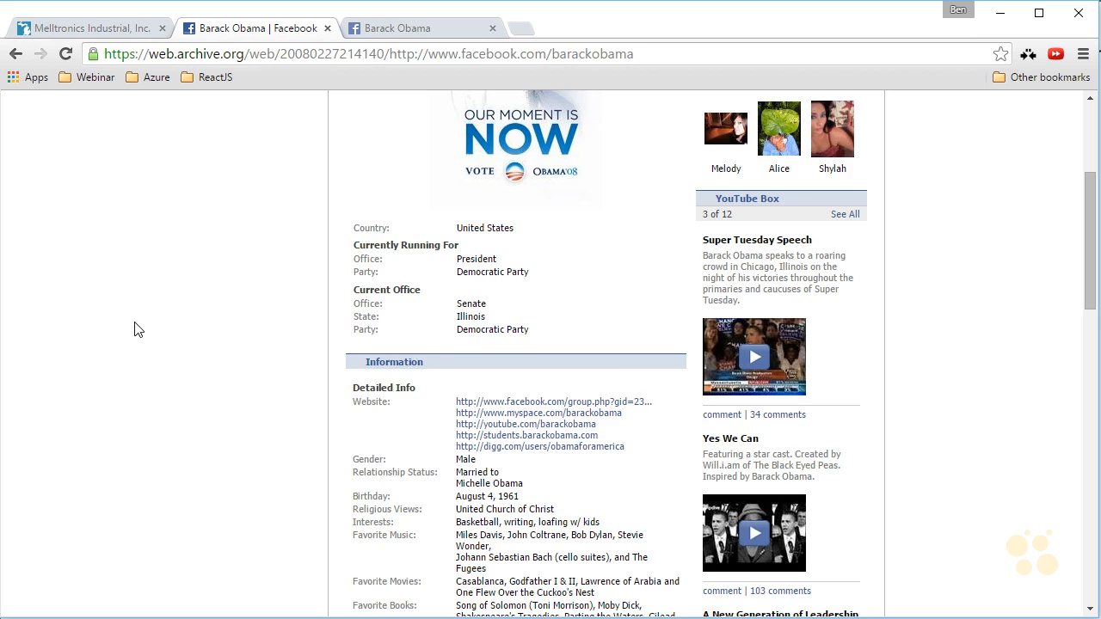
scroll(down, 3)
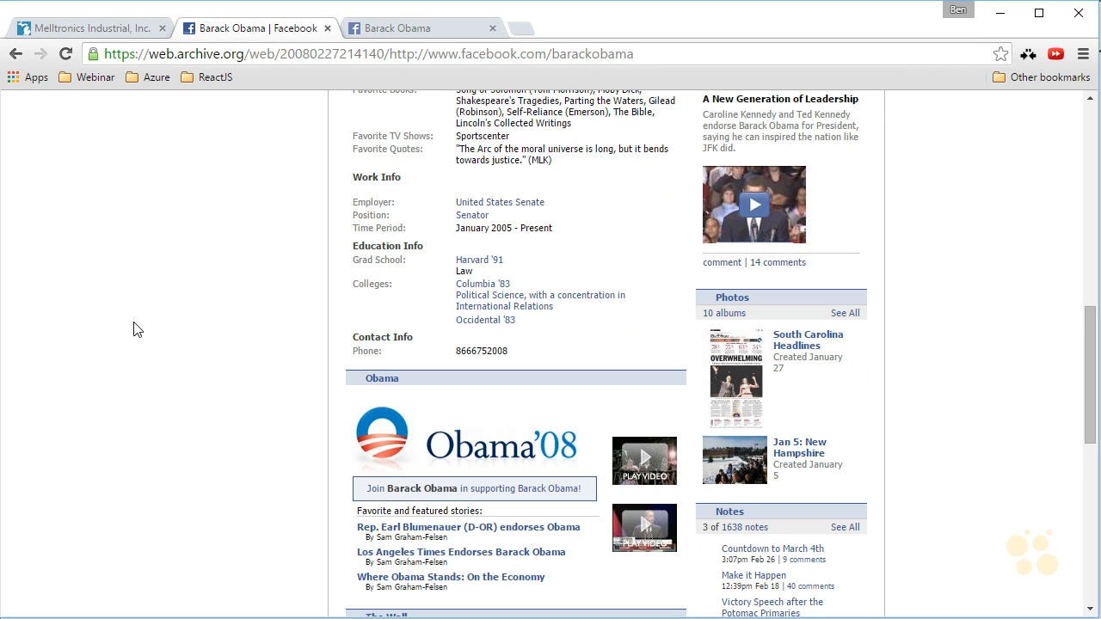
scroll(down, 3)
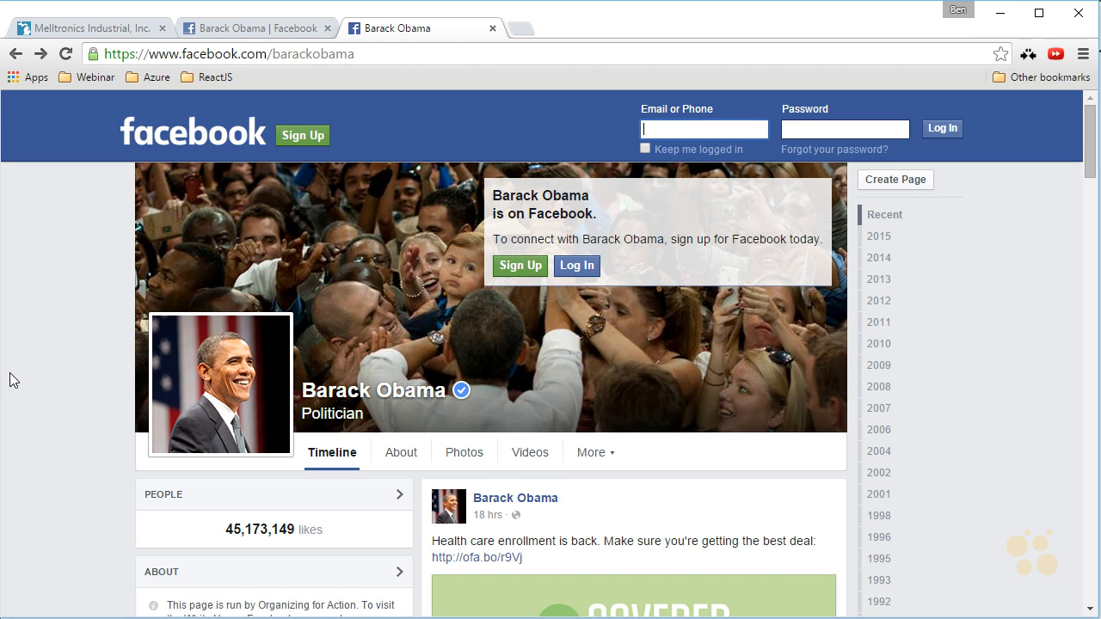
scroll(down, 3)
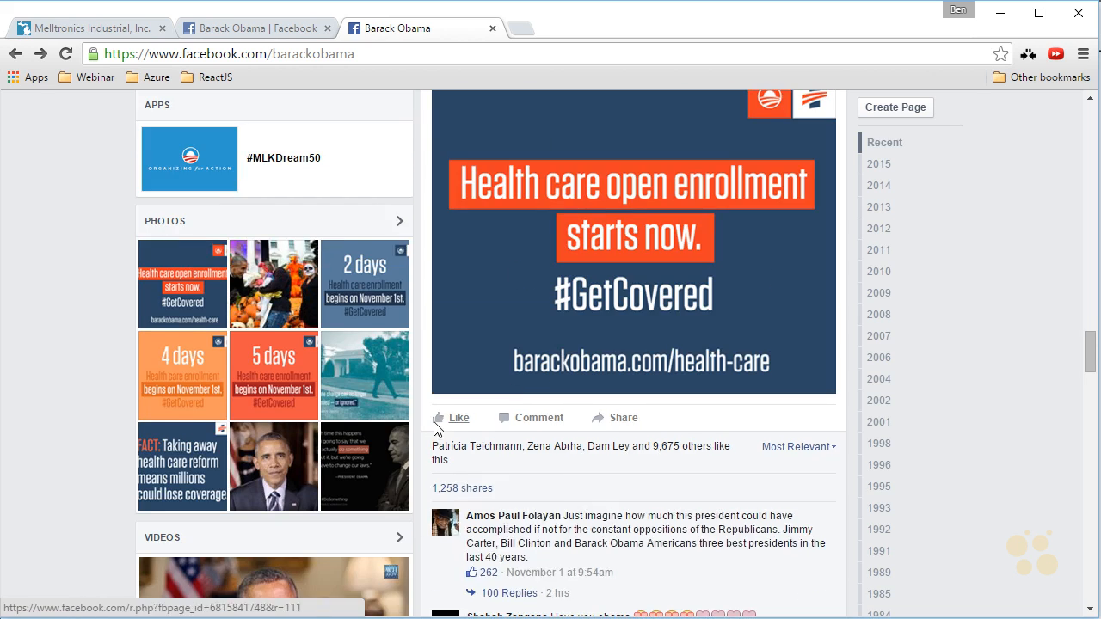
scroll(down, 3)
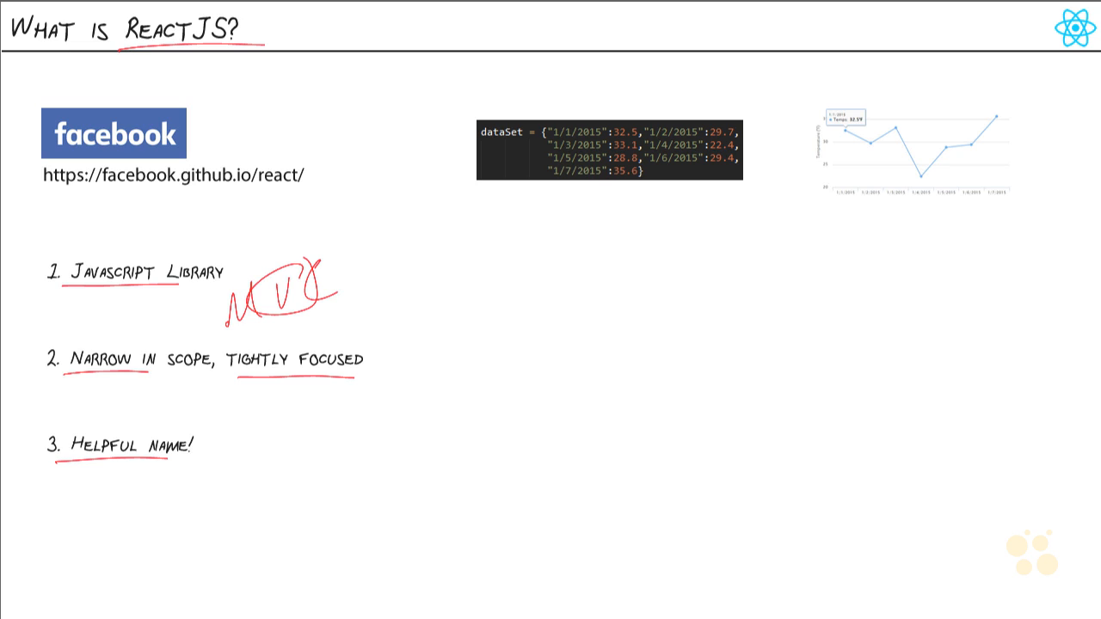
mouse_move(581, 206)
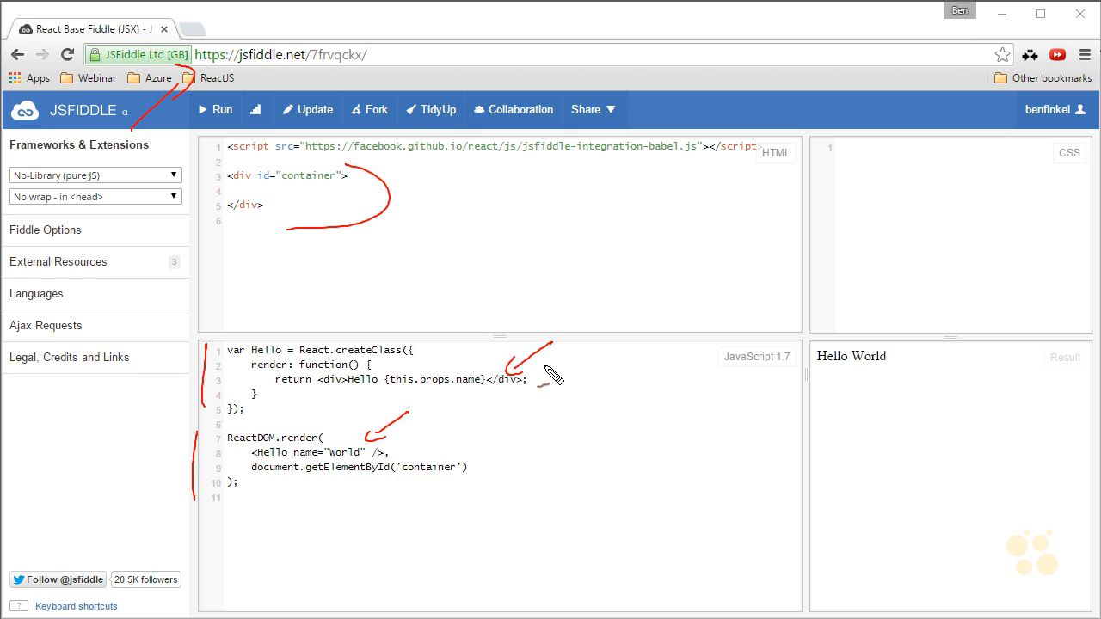
mouse_move(632, 368)
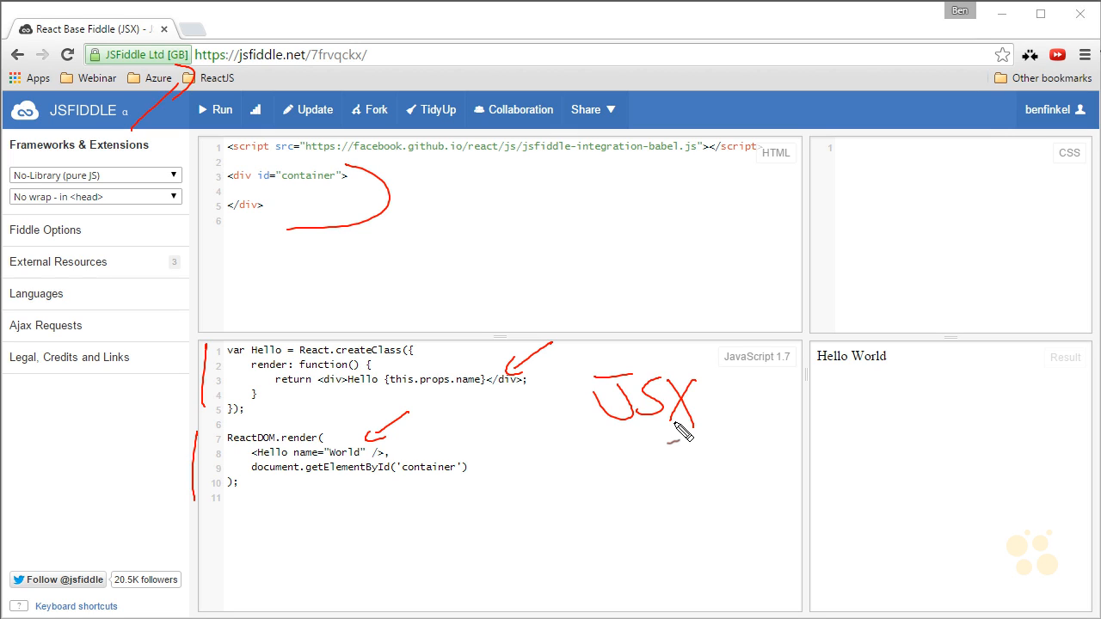
mouse_move(332, 391)
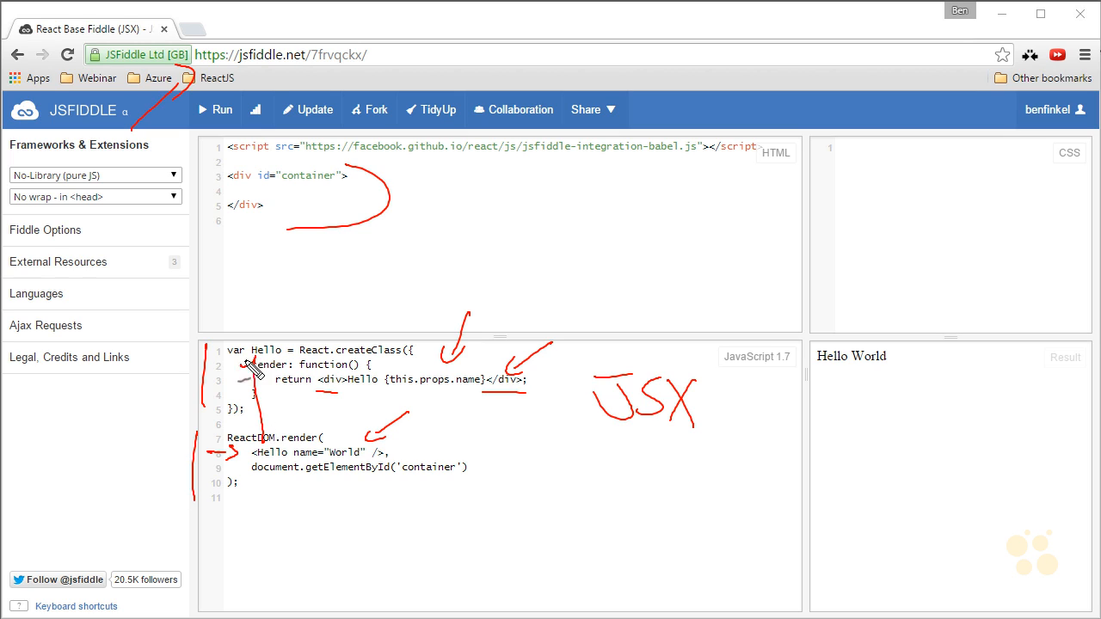
mouse_move(267, 378)
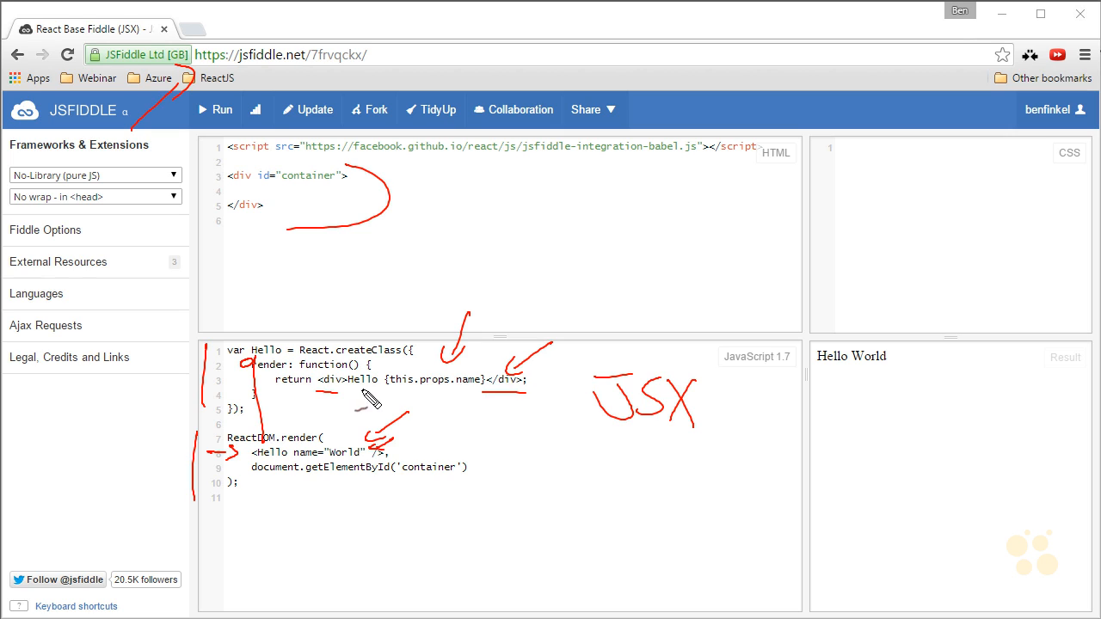
mouse_move(336, 442)
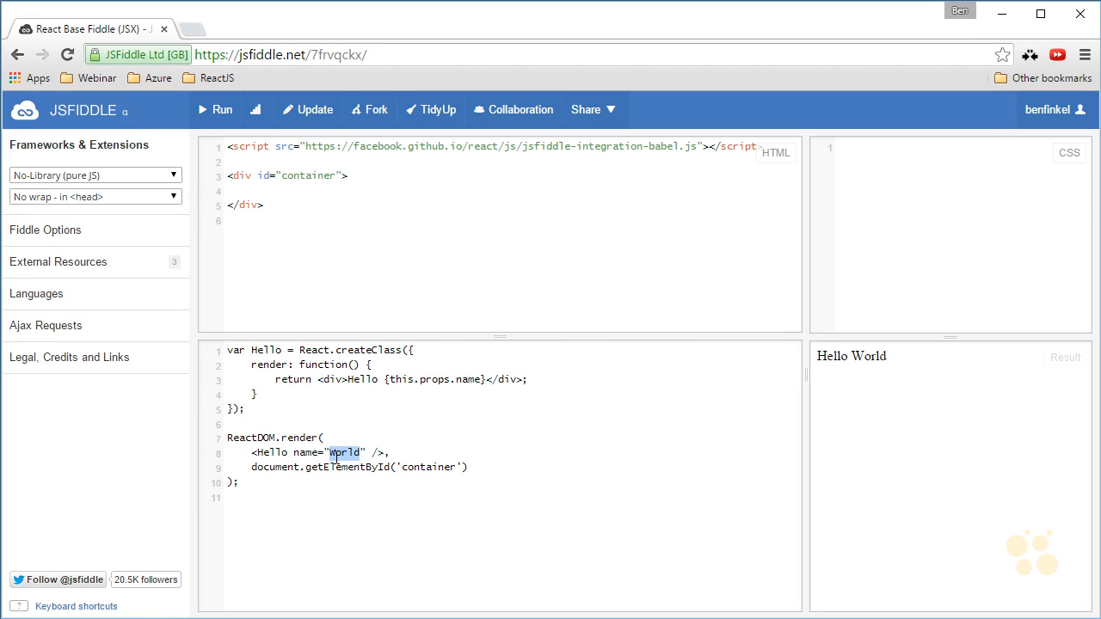
Replace World with Ben in the name prop and re-run the fiddle.
text(Ben)
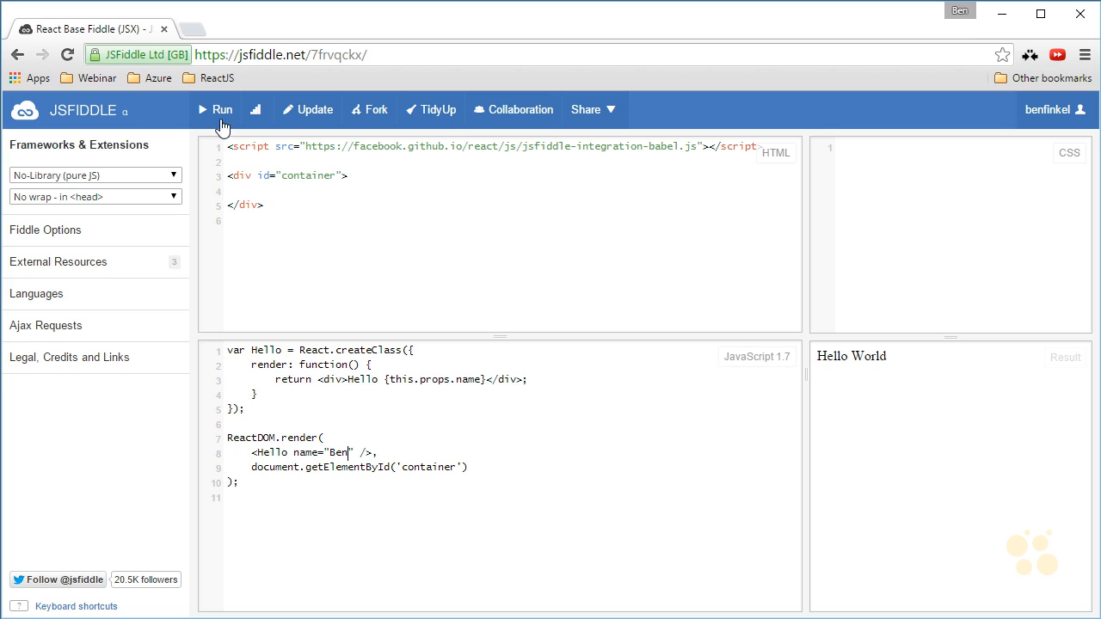
click(222, 109)
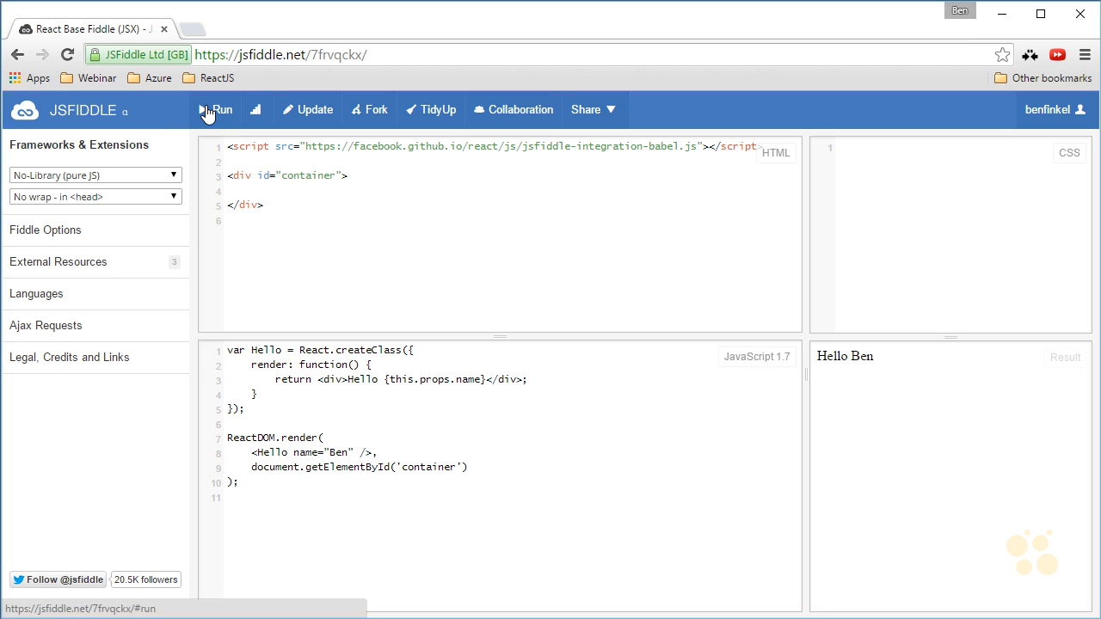